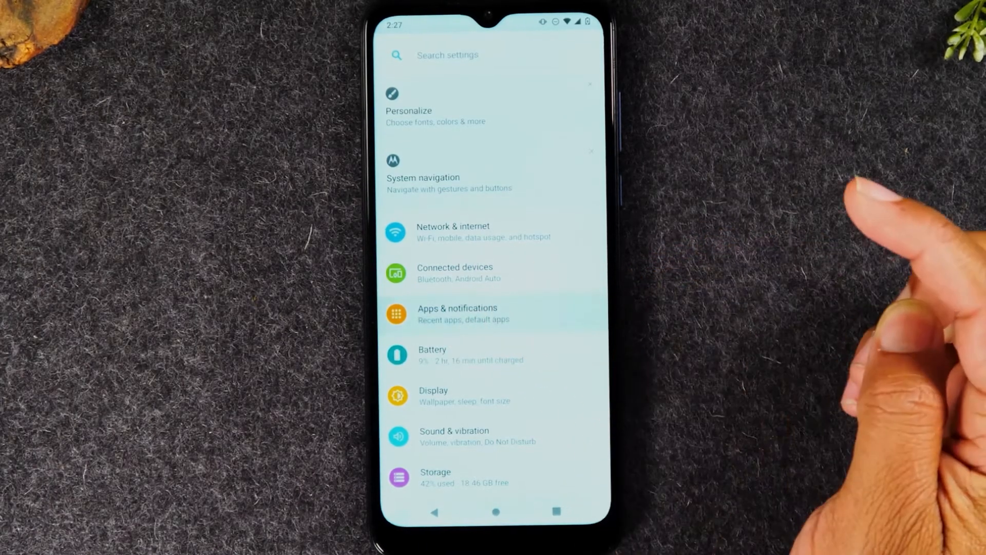
Step: Open Apps & notifications, show all 75 apps, and scroll through the list
{"action": "left_click", "coordinate": [457, 314]}
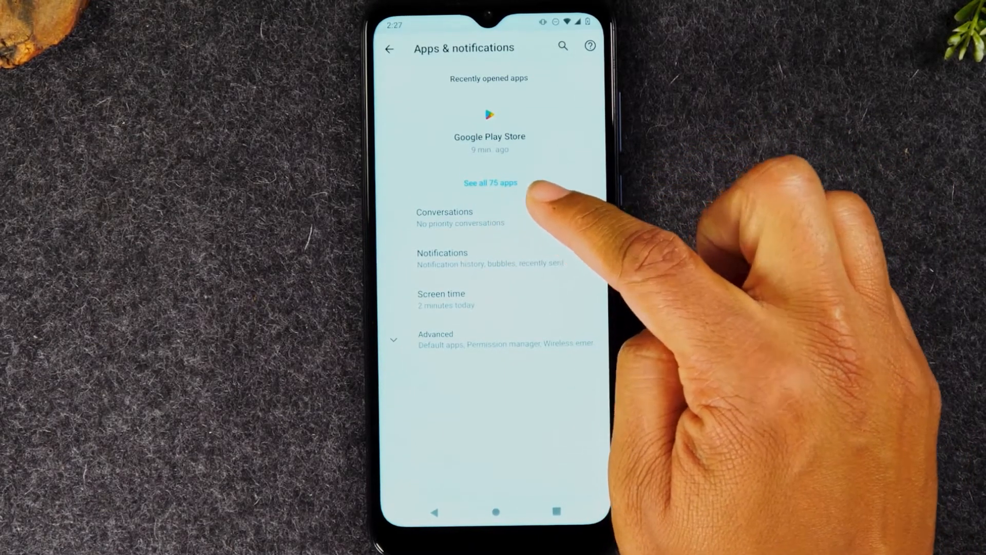
{"action": "left_click", "coordinate": [490, 183]}
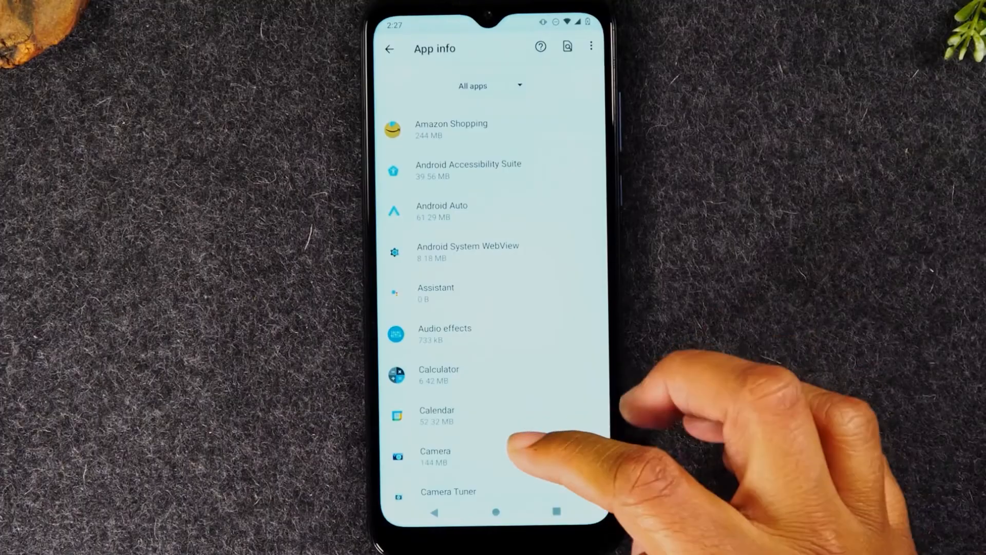
{"action": "scroll", "scroll_direction": "down", "scroll_amount": 3}
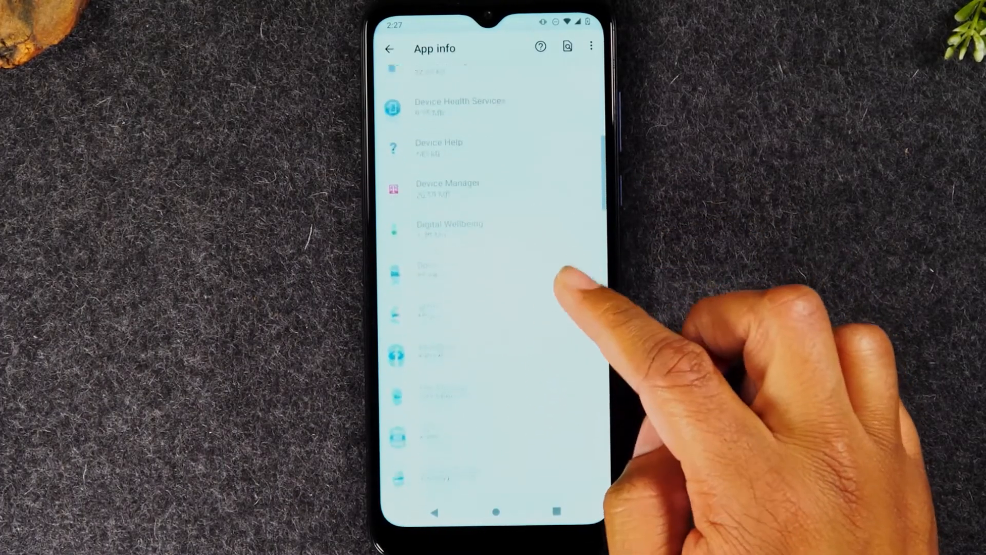
{"action": "scroll", "scroll_direction": "down", "scroll_amount": 3}
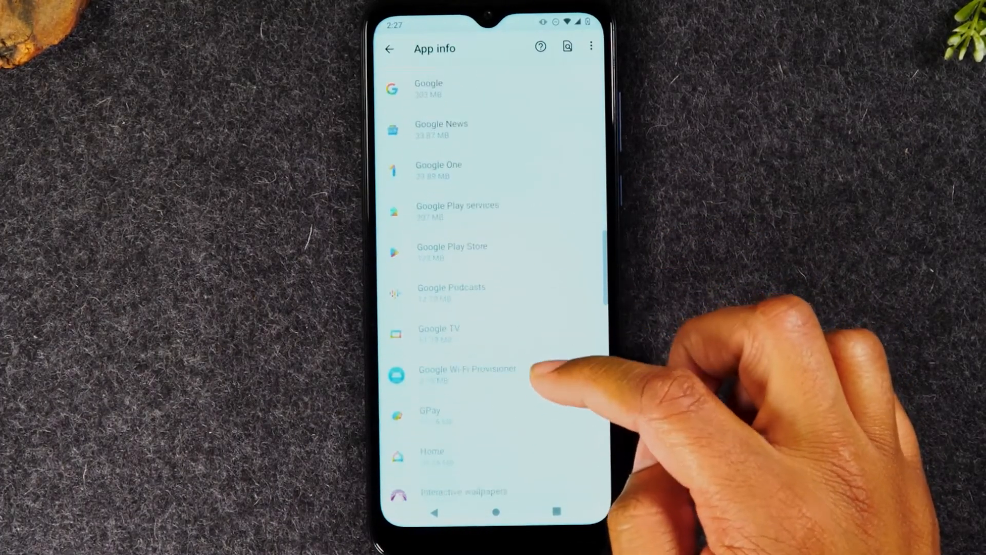
{"action": "scroll", "scroll_direction": "down", "scroll_amount": 3}
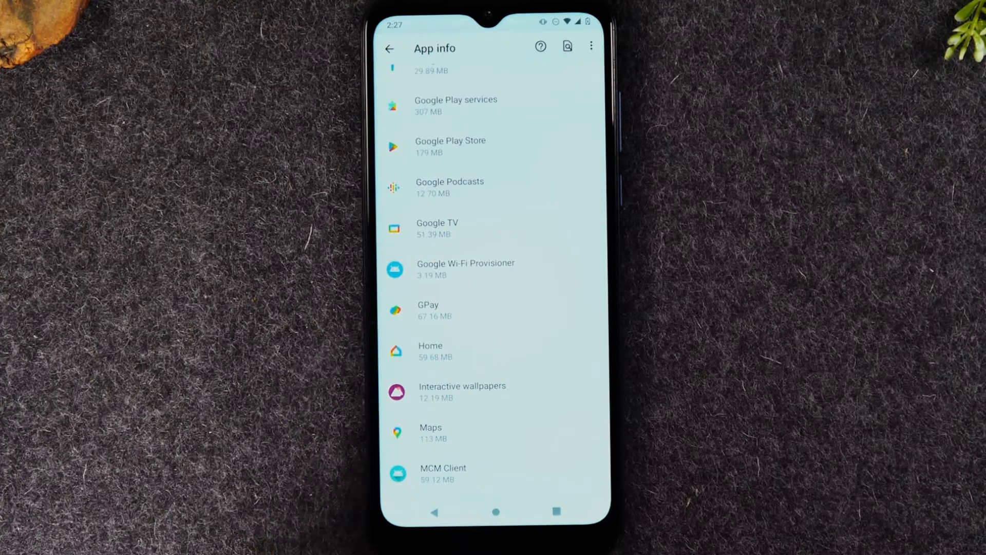
{"action": "scroll", "scroll_direction": "down", "scroll_amount": 3}
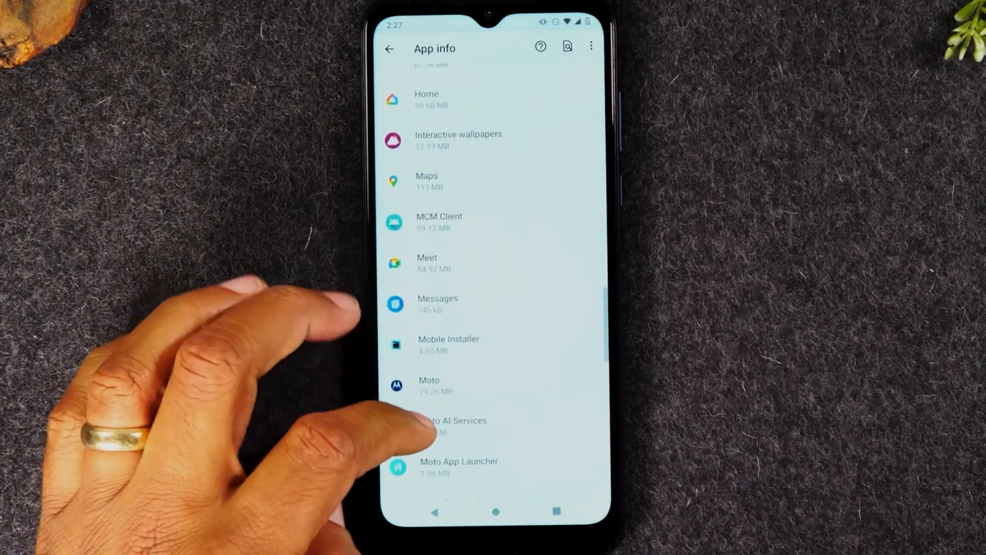
{"action": "scroll", "scroll_direction": "down", "scroll_amount": 3}
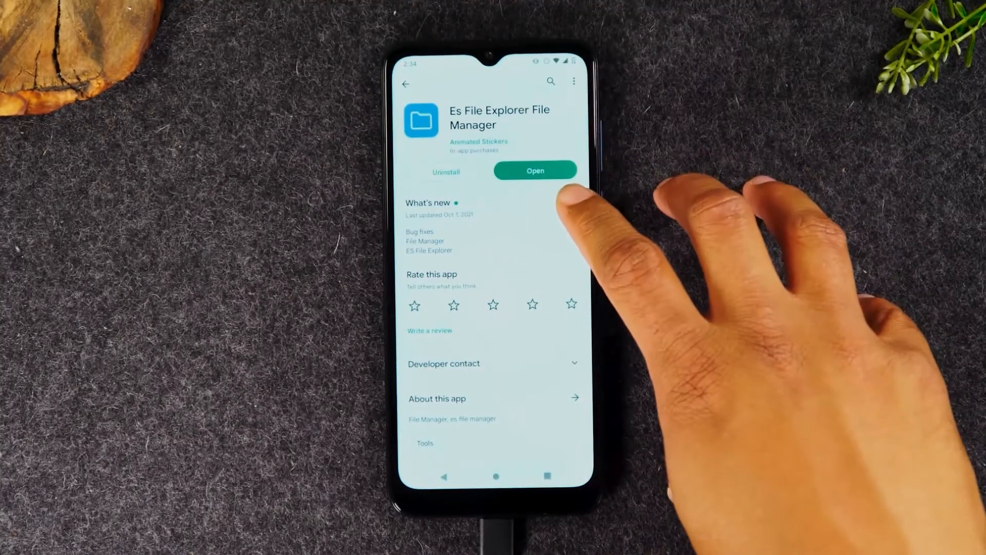
Step: Launch ES File Explorer File Manager from its Play Store page
{"action": "left_click", "coordinate": [536, 170]}
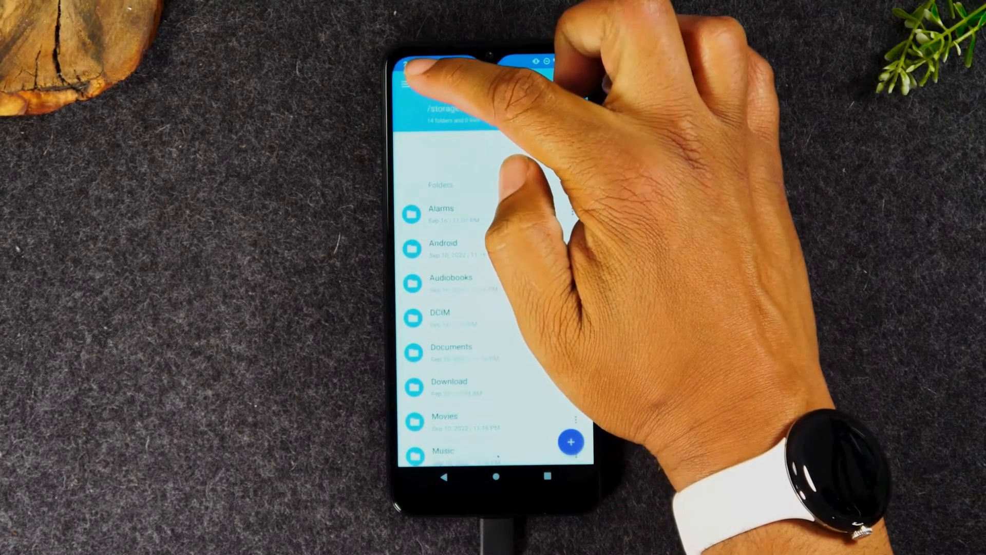
Step: Turn on 'Show Hidden Files and Folders' in ES File Explorer settings, then exit
{"action": "left_click", "coordinate": [409, 83]}
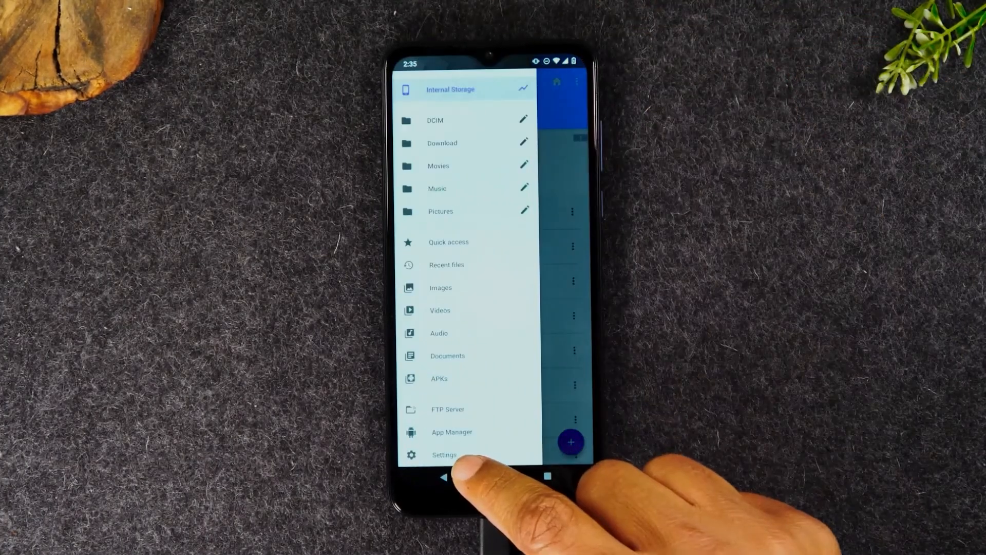
{"action": "left_click", "coordinate": [445, 454]}
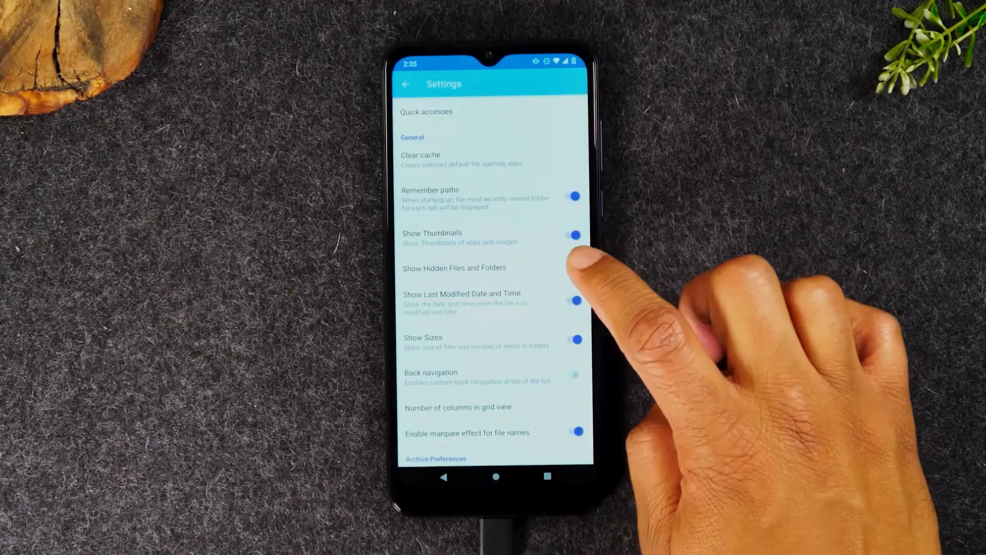
{"action": "left_click", "coordinate": [573, 266]}
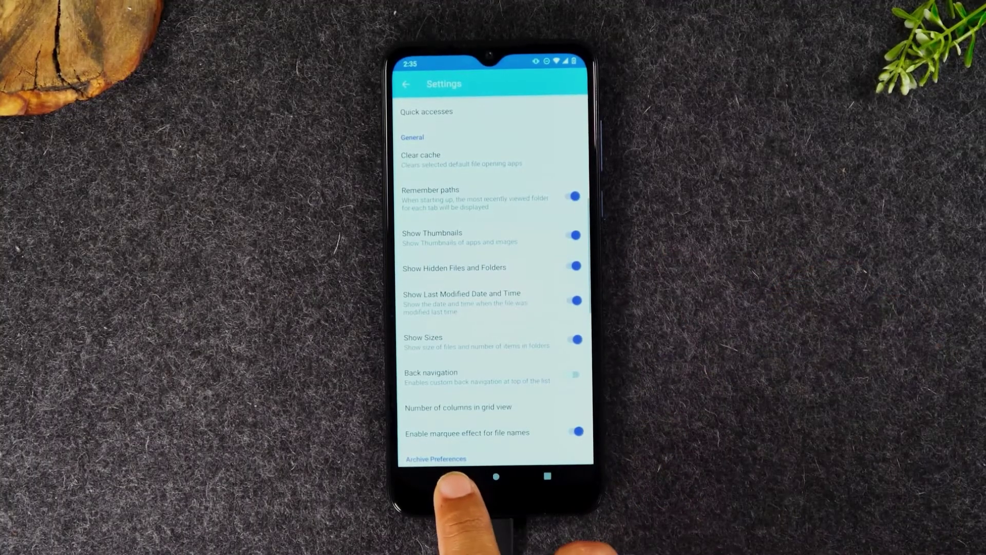
{"action": "left_click", "coordinate": [407, 83]}
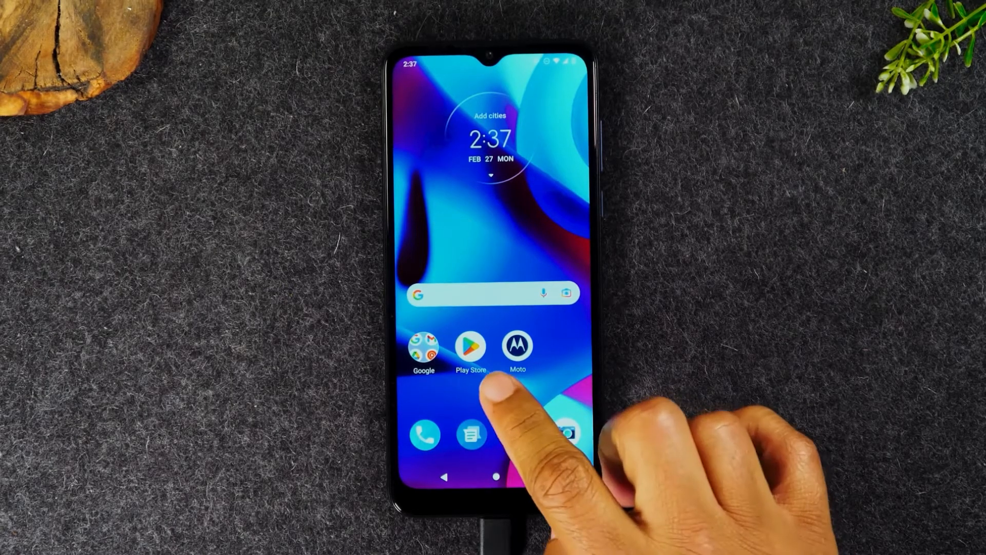
Step: Open Play Store's Manage apps & device and scroll through the 67 installed apps
{"action": "left_click", "coordinate": [471, 347]}
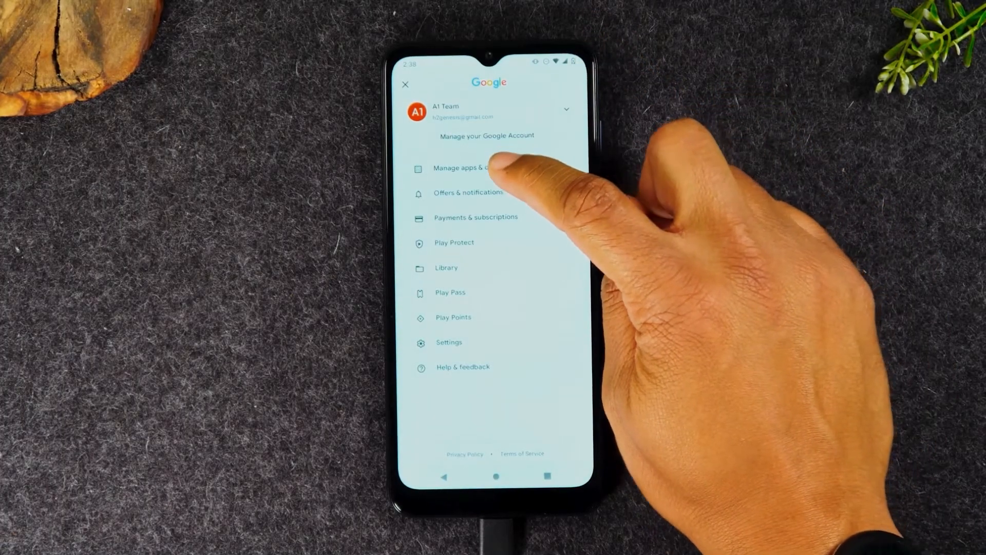
{"action": "left_click", "coordinate": [470, 168]}
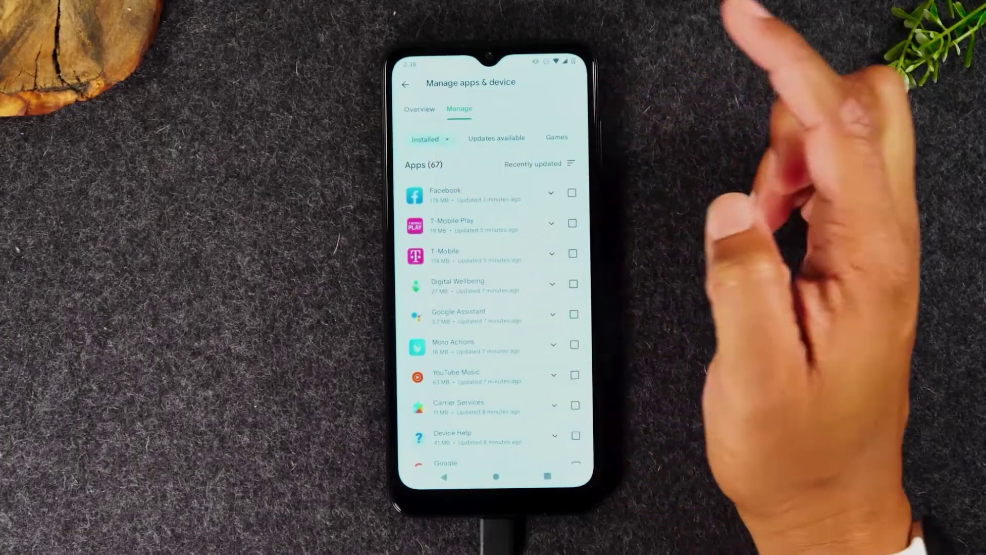
{"action": "scroll", "scroll_direction": "down", "scroll_amount": 3}
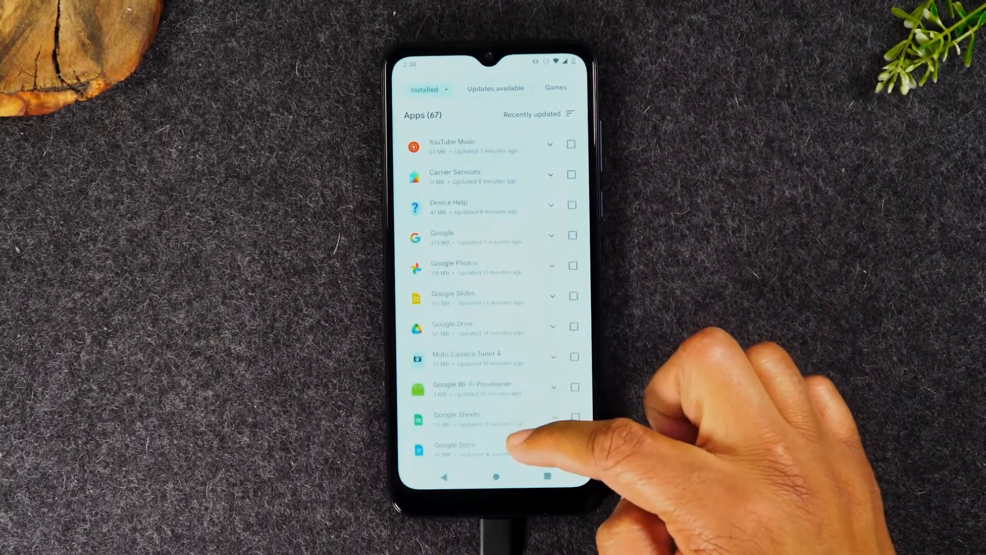
{"action": "scroll", "scroll_direction": "down", "scroll_amount": 3}
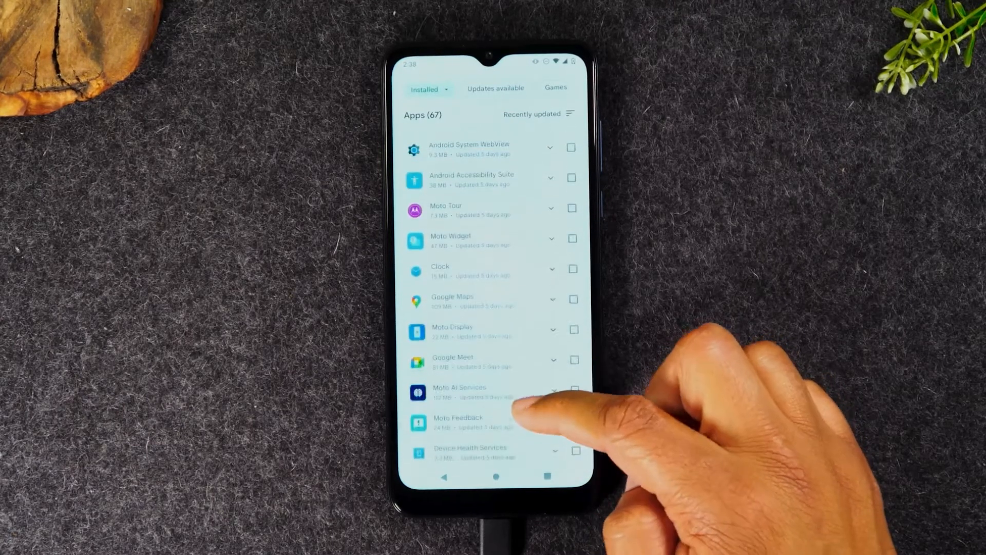
{"action": "scroll", "scroll_direction": "down", "scroll_amount": 3}
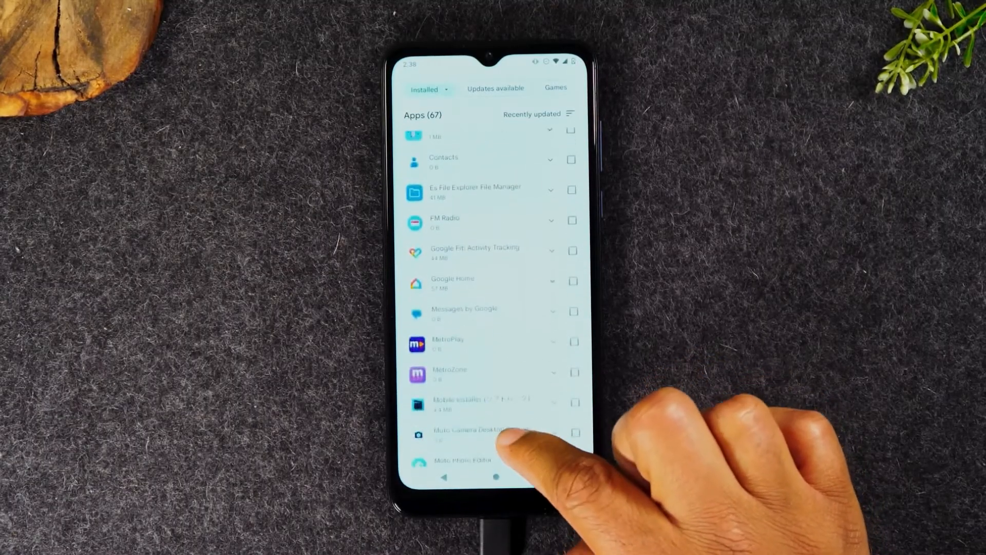
{"action": "scroll", "scroll_direction": "down", "scroll_amount": 3}
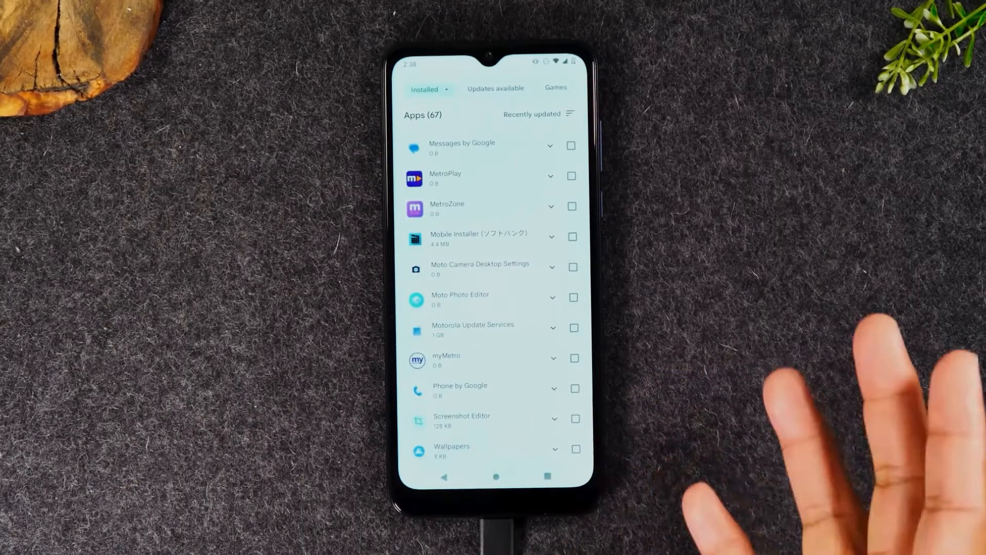
{"action": "left_click", "coordinate": [494, 477]}
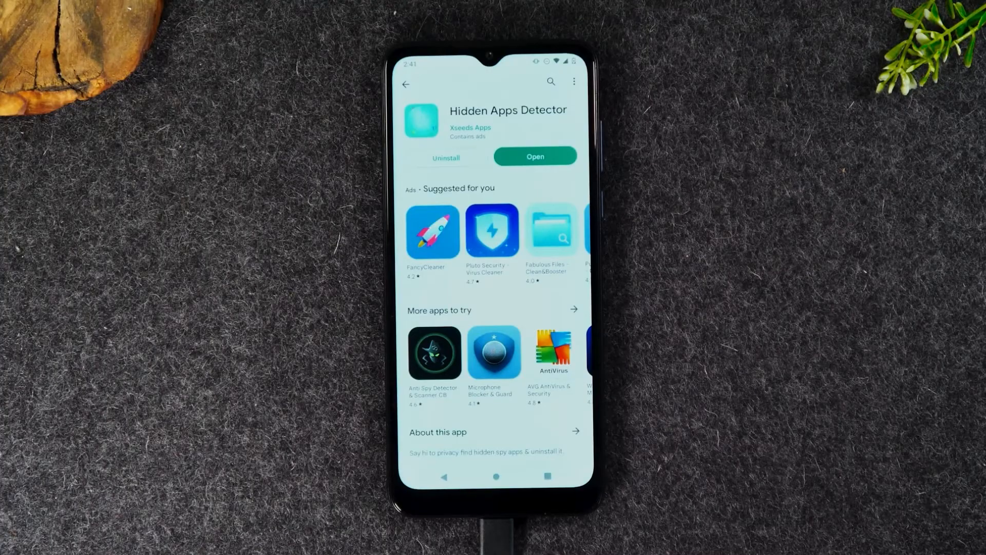
Step: Open Hidden Apps Detector from its Play Store listing
{"action": "left_click", "coordinate": [536, 156]}
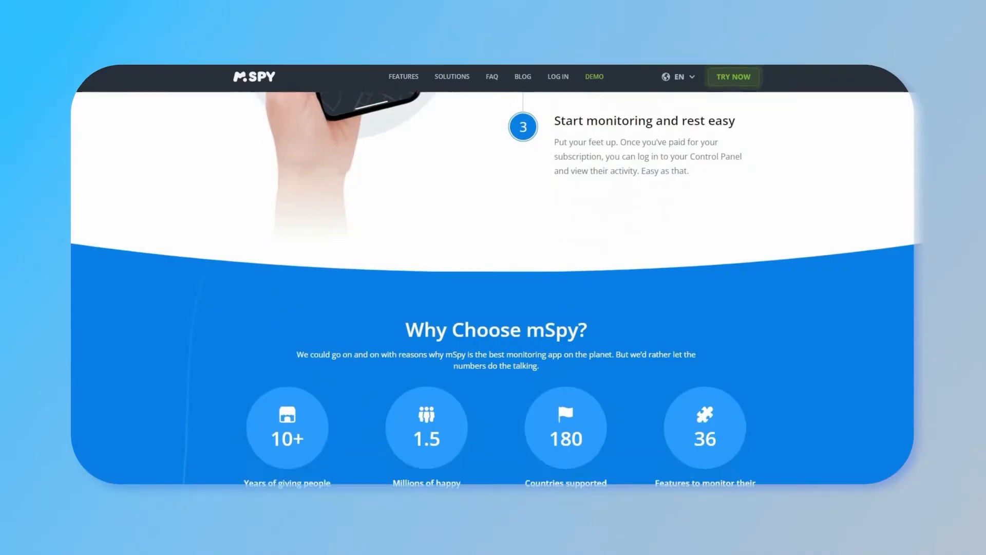
Step: Scroll through mSpy's home page and its iMessage monitoring feature page
{"action": "scroll", "scroll_direction": "down", "scroll_amount": 3}
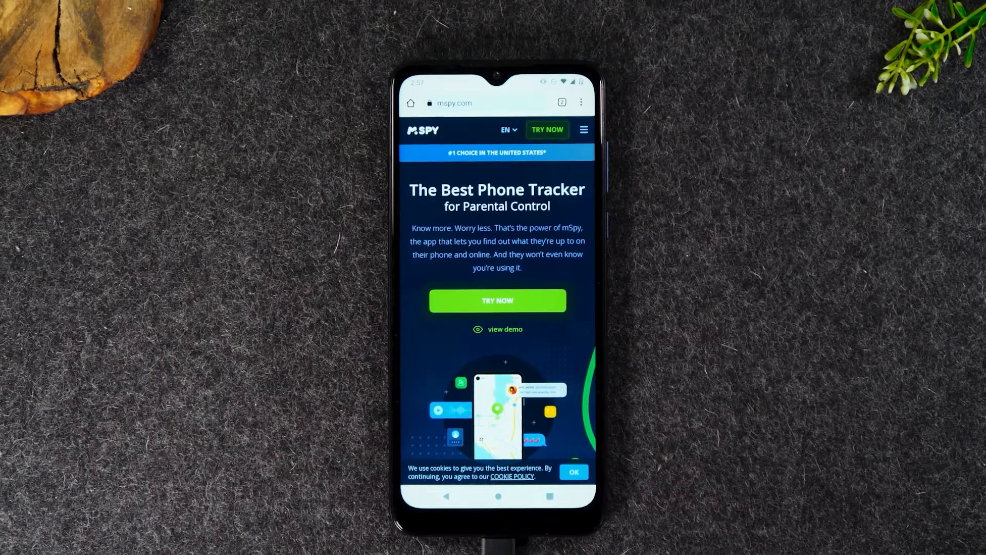
{"action": "scroll", "scroll_direction": "down", "scroll_amount": 3}
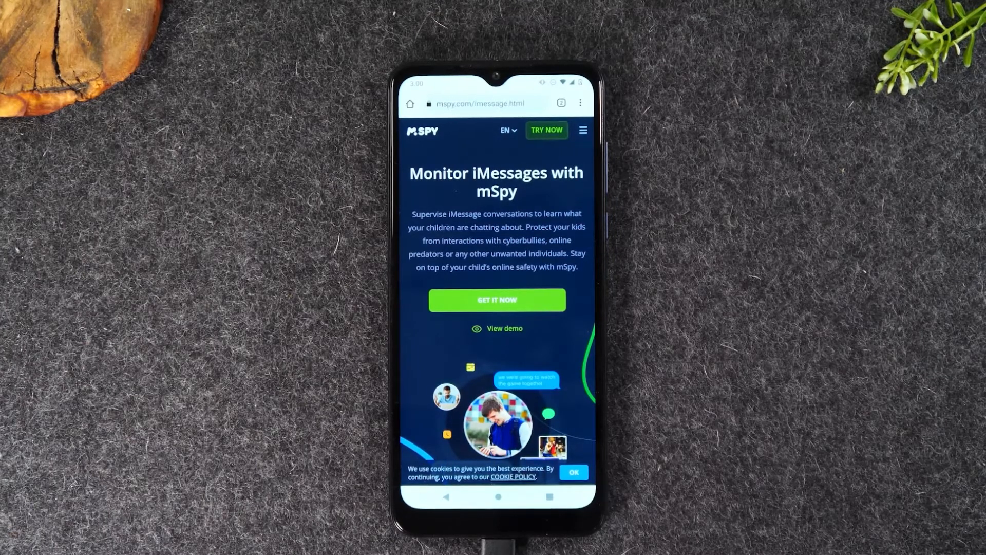
{"action": "scroll", "scroll_direction": "down", "scroll_amount": 3}
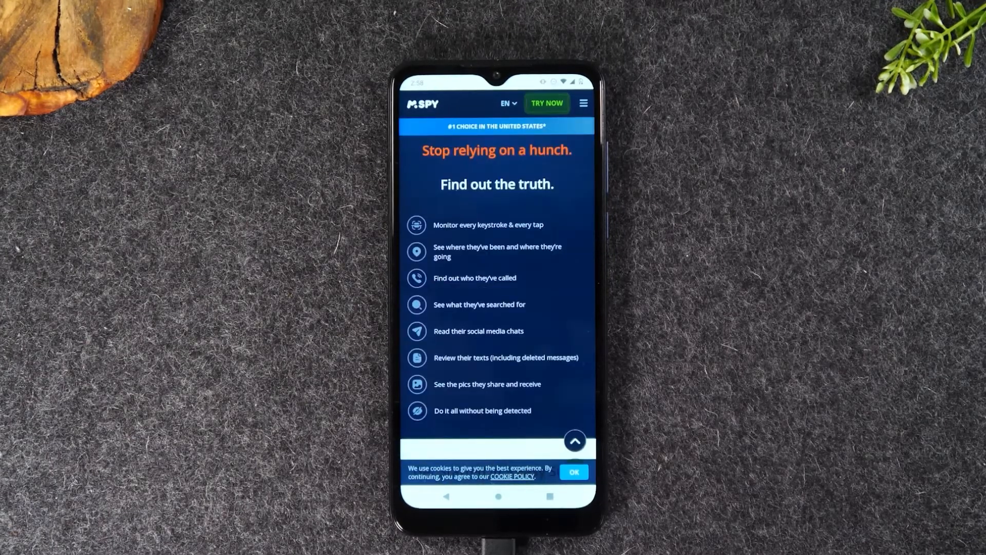